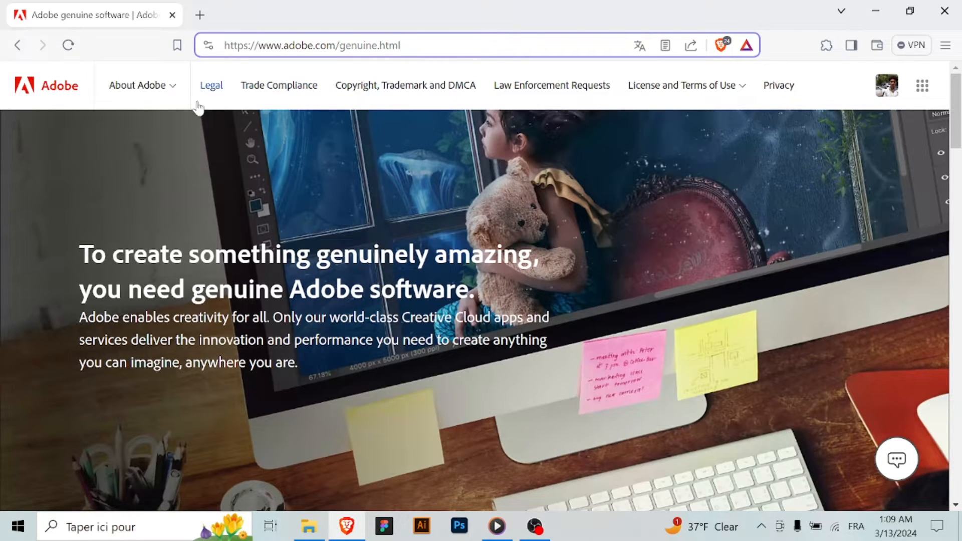
# Show the About Adobe links, then bring up the signed-in account menu.
pyautogui.click(137, 84)
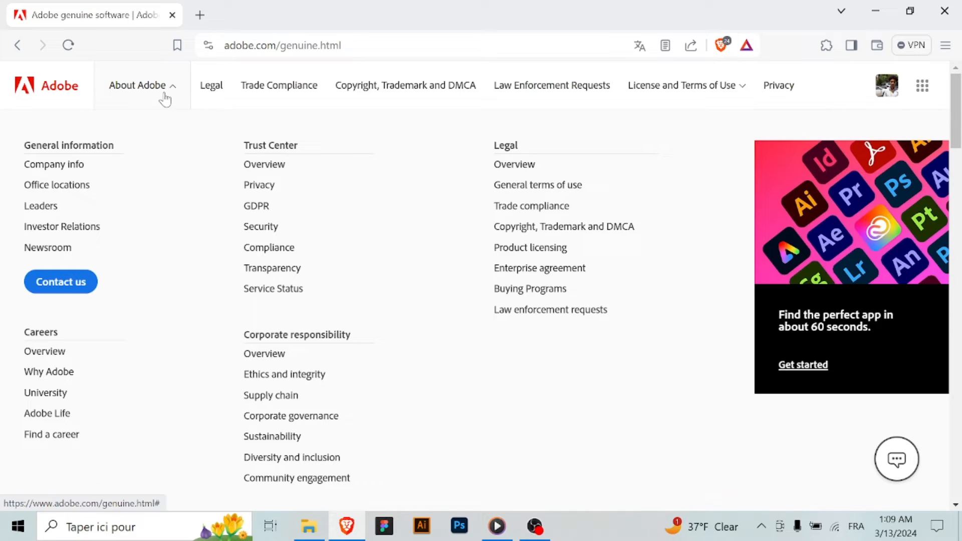
pyautogui.moveTo(211, 175)
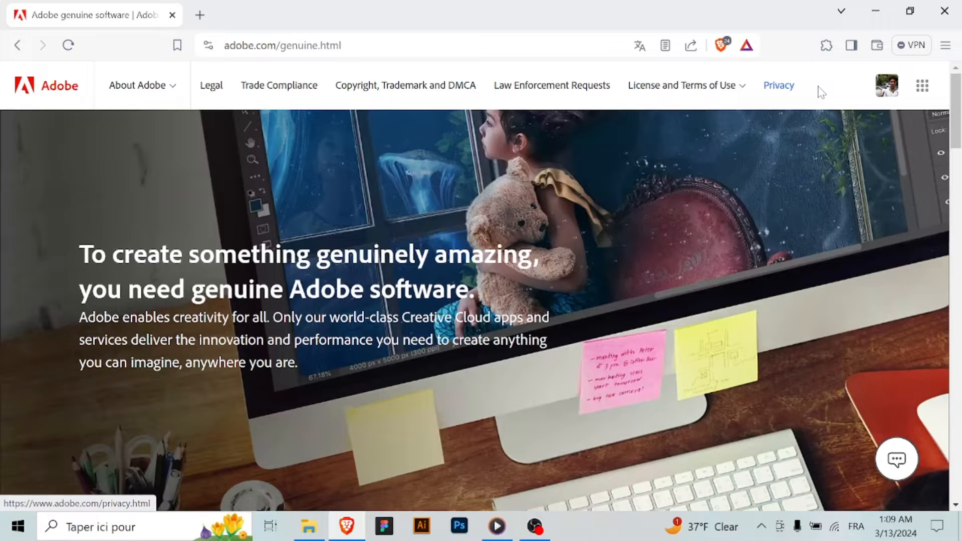
pyautogui.click(886, 85)
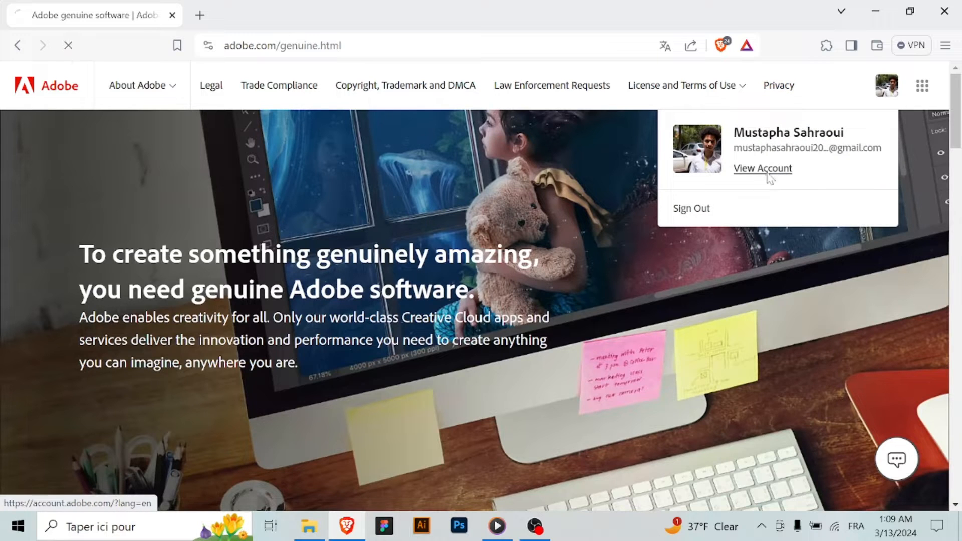
# View the registered products under Plans and payment, then return to the account Overview.
pyautogui.click(762, 169)
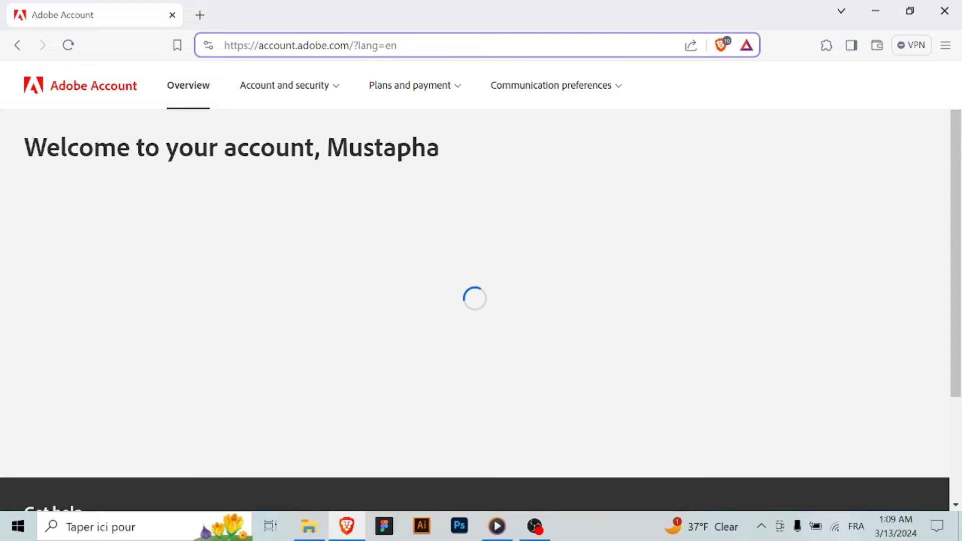
pyautogui.click(409, 86)
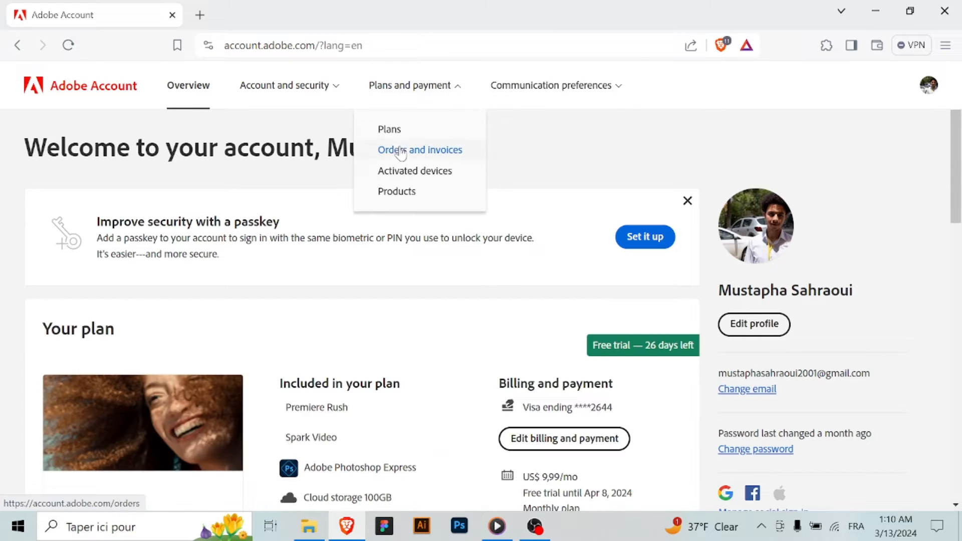
pyautogui.click(397, 191)
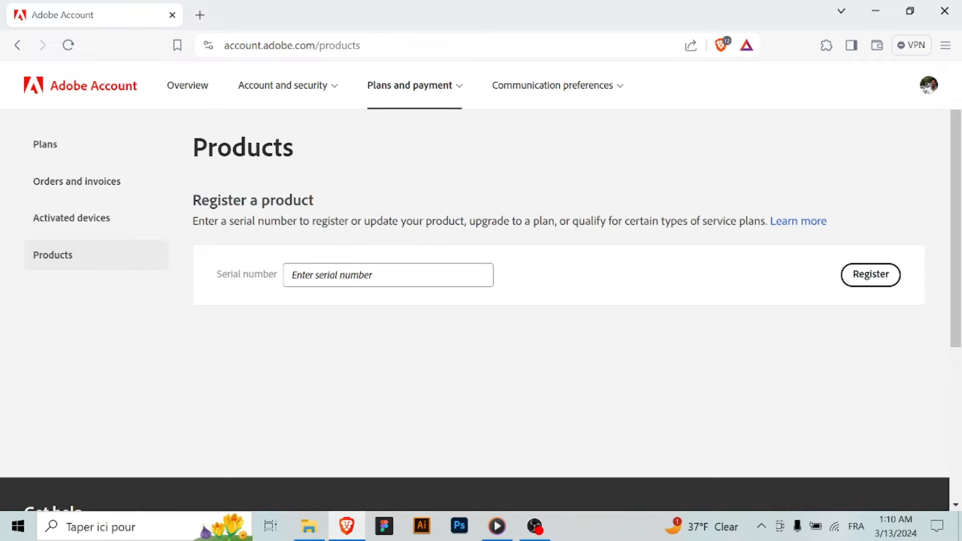
pyautogui.click(18, 45)
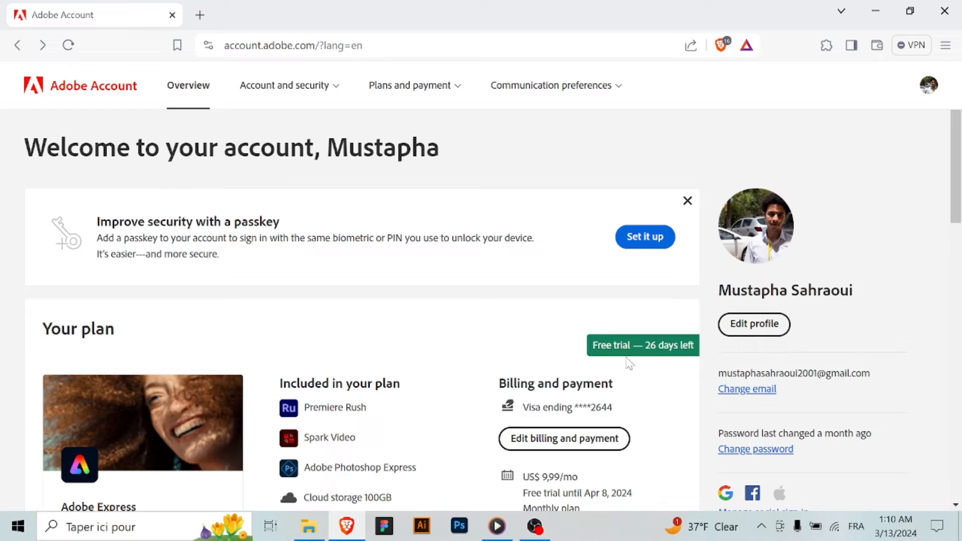
pyautogui.scroll(-3)
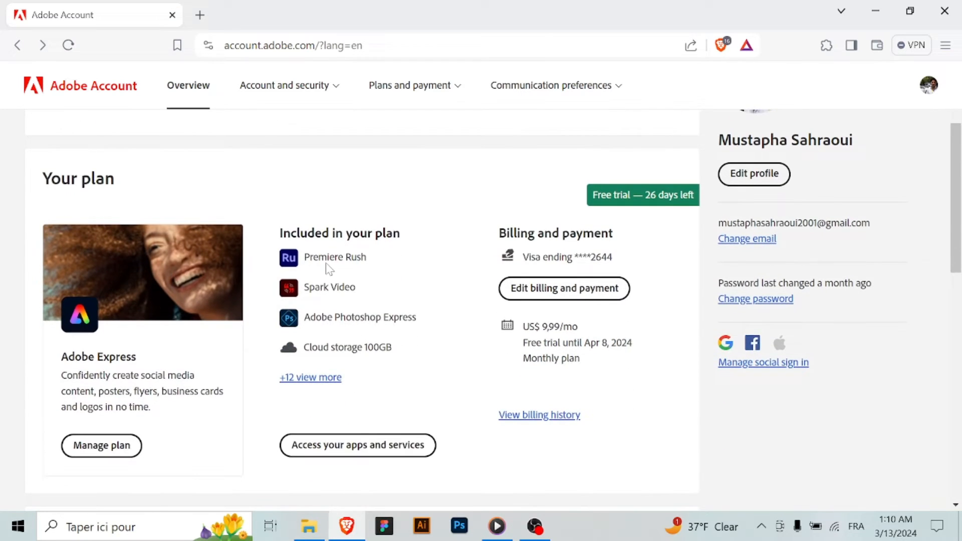
pyautogui.click(310, 377)
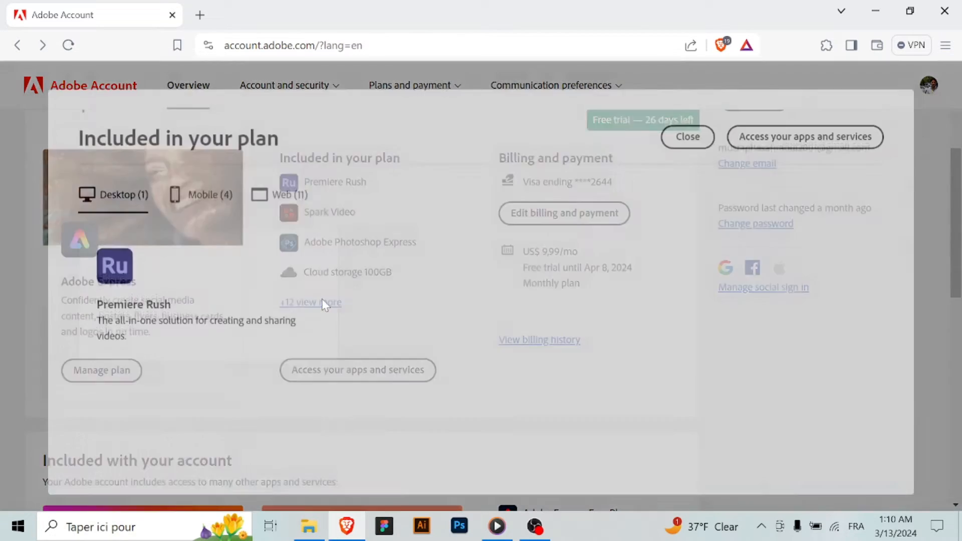
pyautogui.click(208, 189)
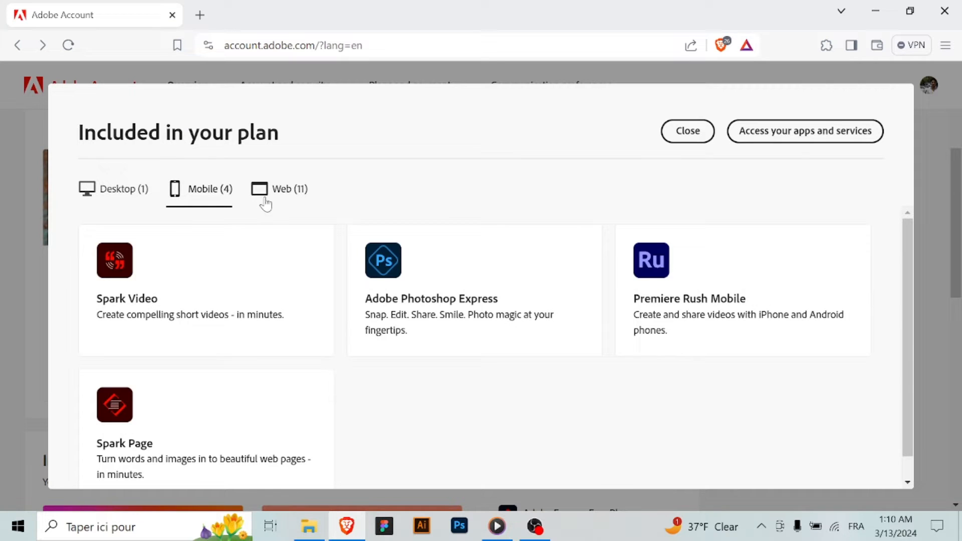
pyautogui.click(287, 189)
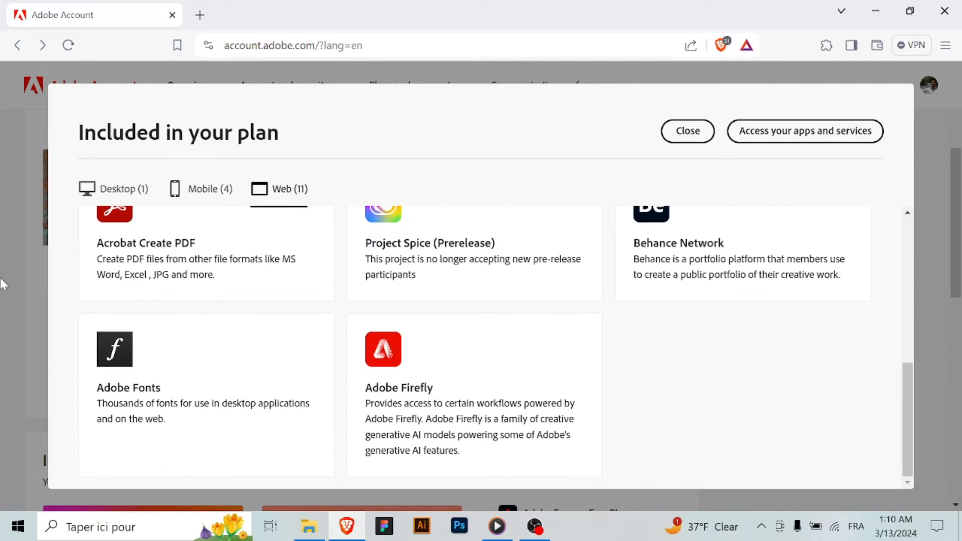
pyautogui.click(687, 130)
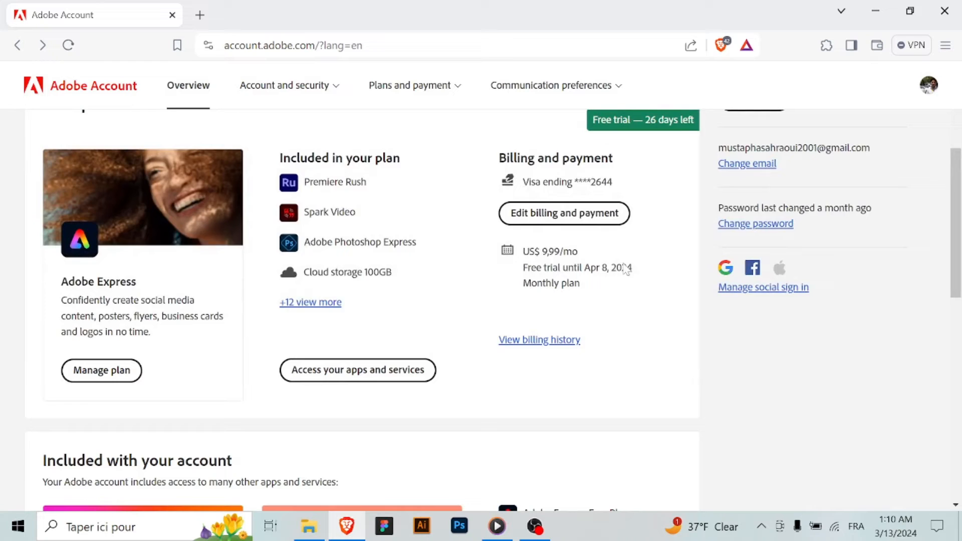
pyautogui.scroll(-3)
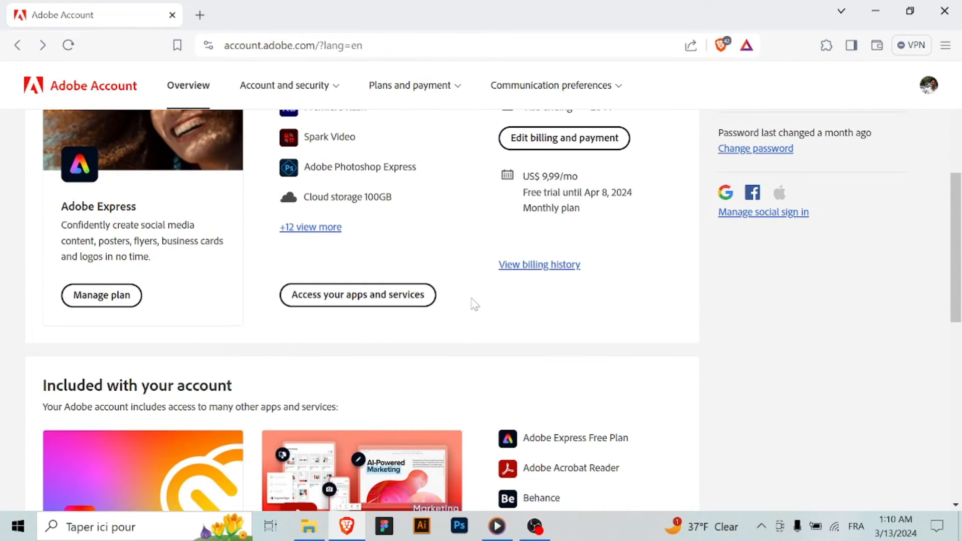
pyautogui.write('adobe illustra')
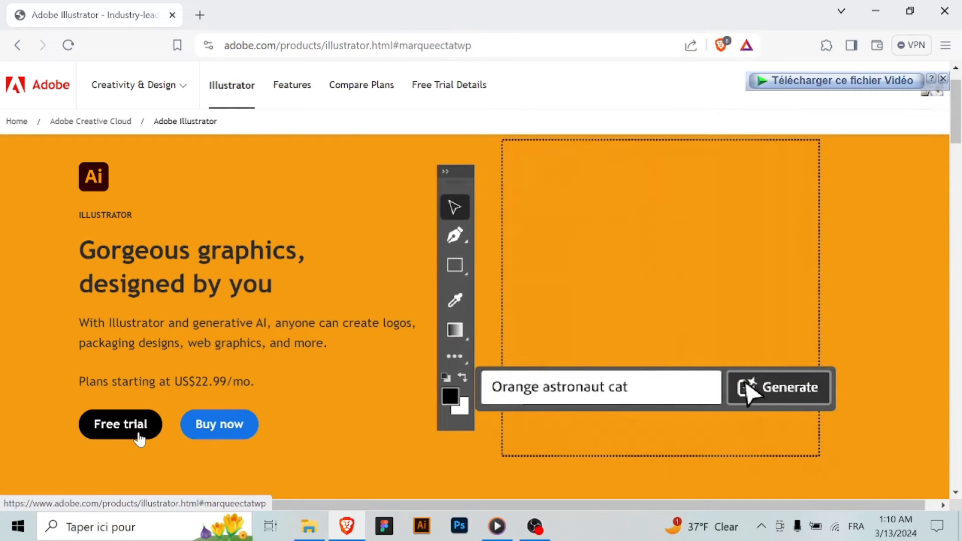
# Start the Illustrator free trial, choose Monthly, and add the Adobe Stock trial.
pyautogui.click(120, 424)
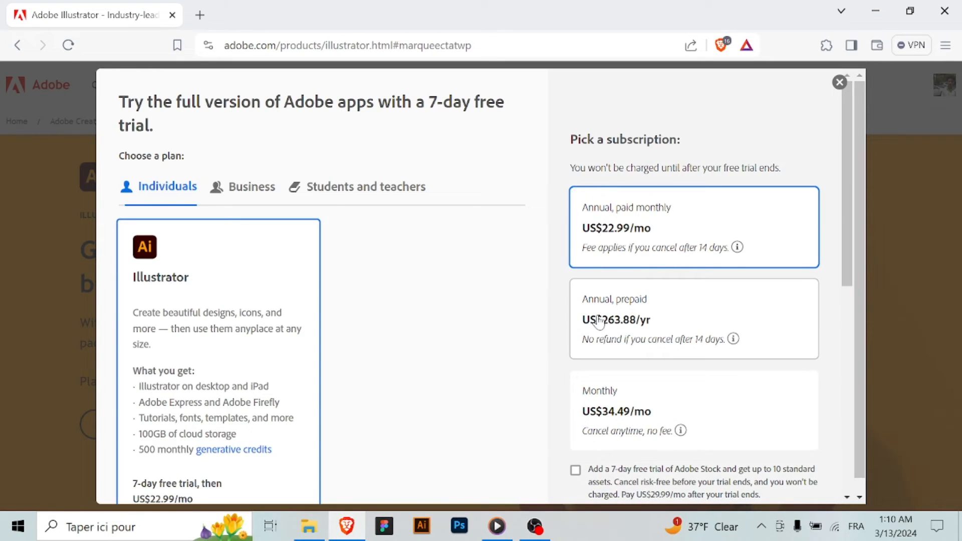
pyautogui.click(694, 409)
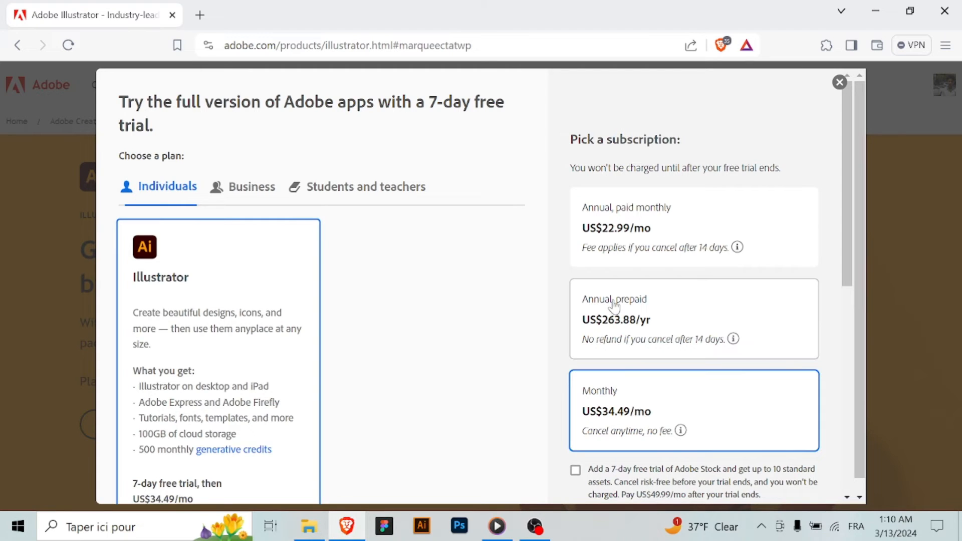
pyautogui.scroll(-3)
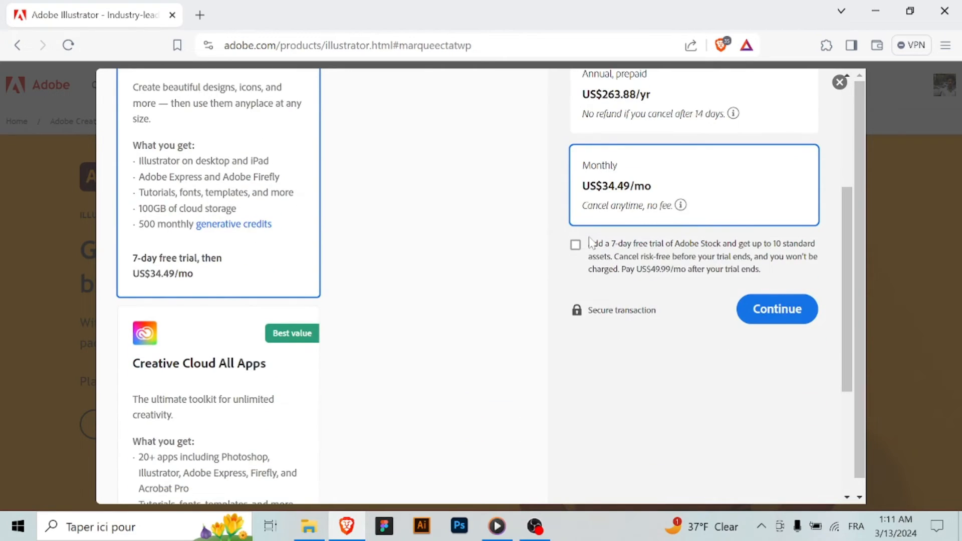
pyautogui.click(574, 244)
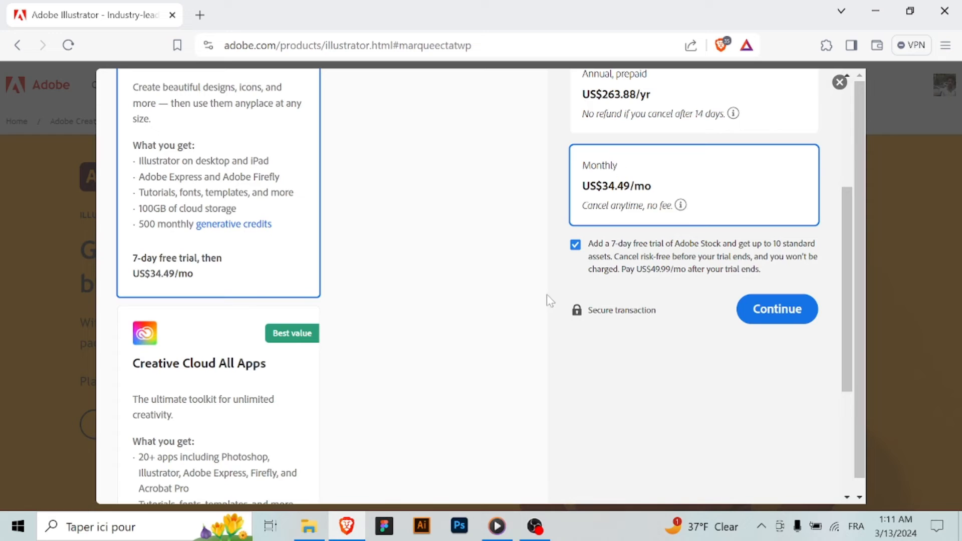
pyautogui.scroll(3)
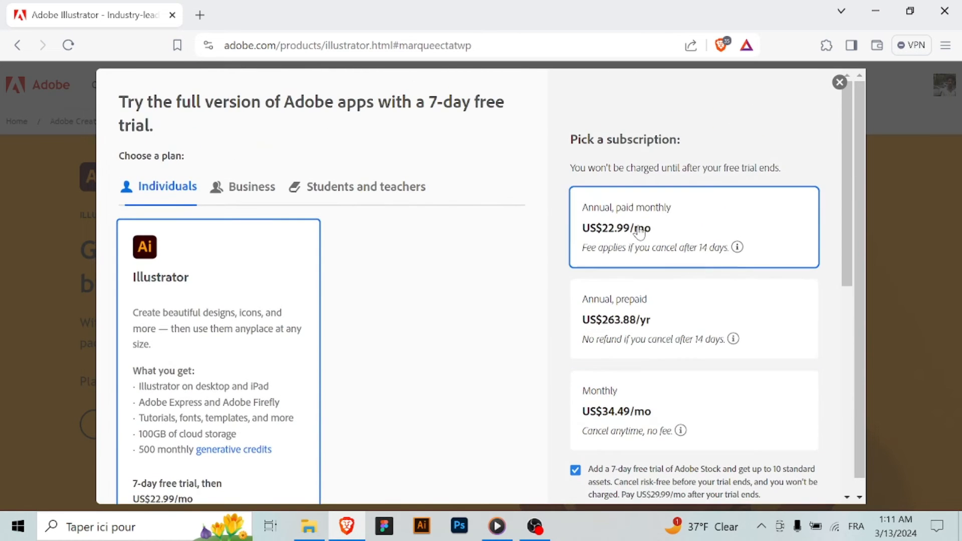
pyautogui.scroll(-3)
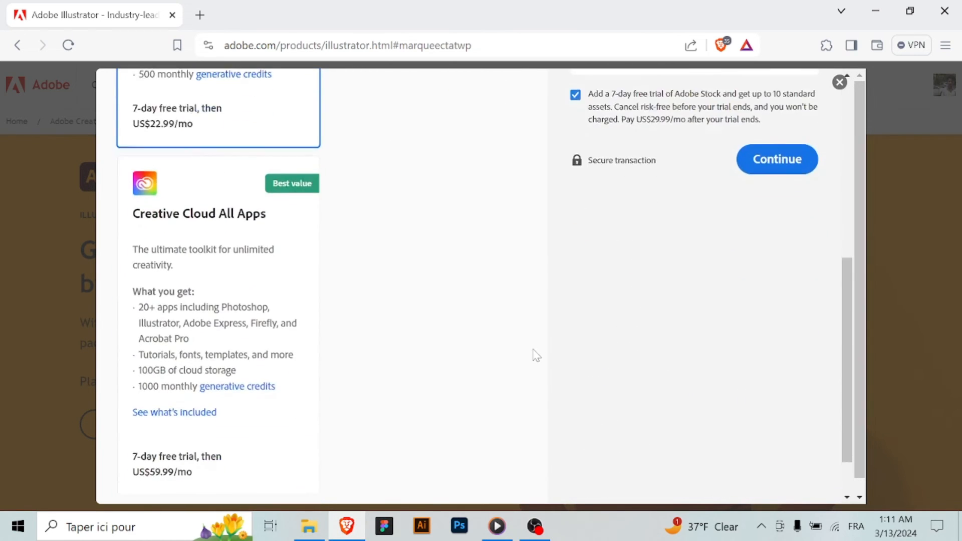
pyautogui.scroll(-3)
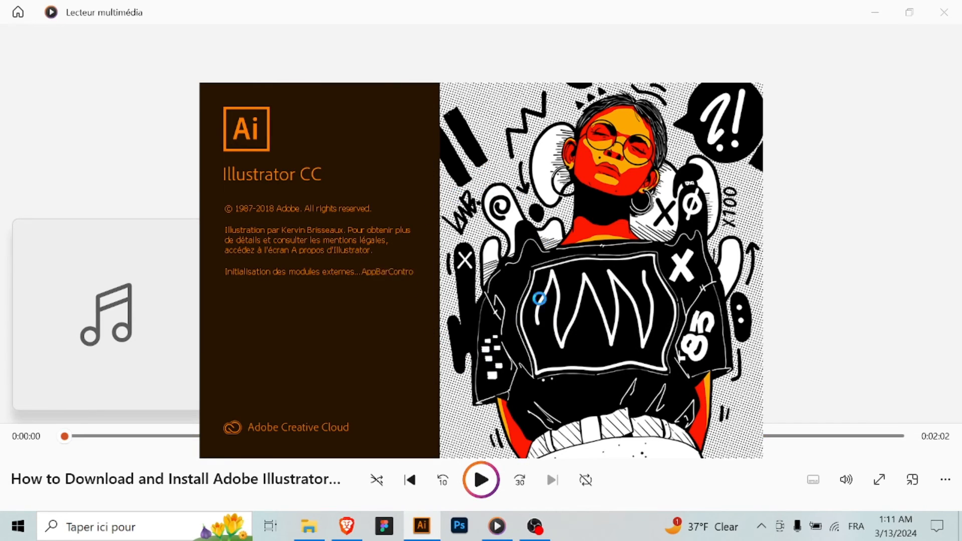
pyautogui.moveTo(416, 217)
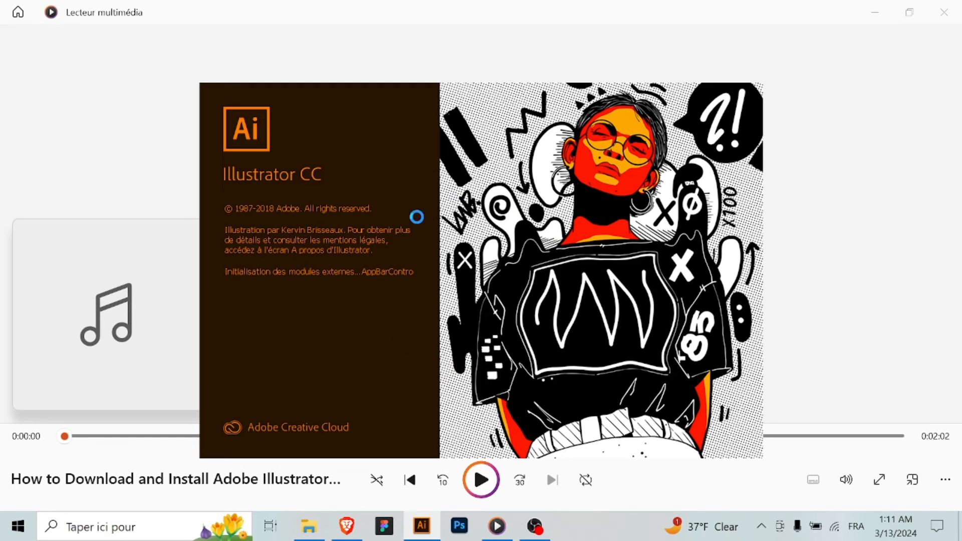
pyautogui.moveTo(535, 527)
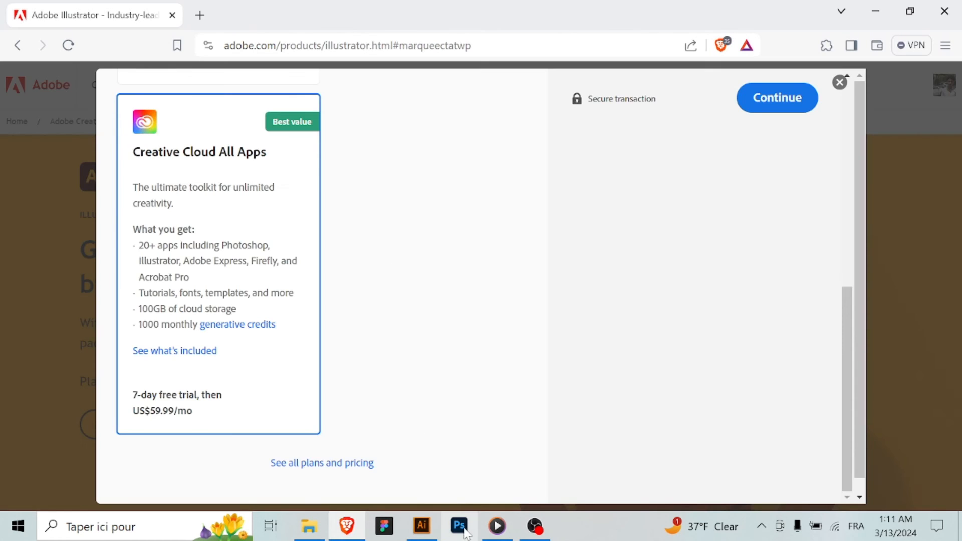
# From Illustrator's start screen, make a new document with the A4 preset.
pyautogui.click(421, 527)
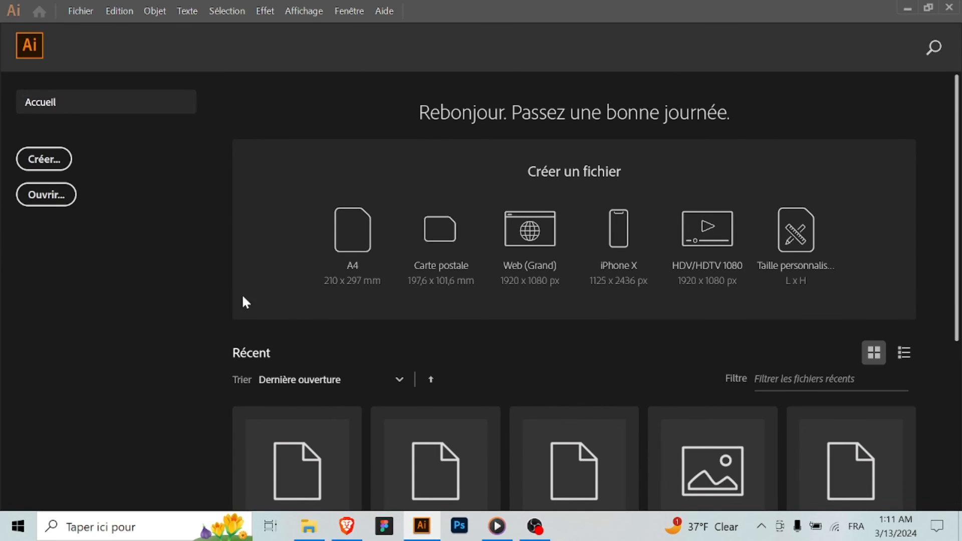
pyautogui.moveTo(70, 173)
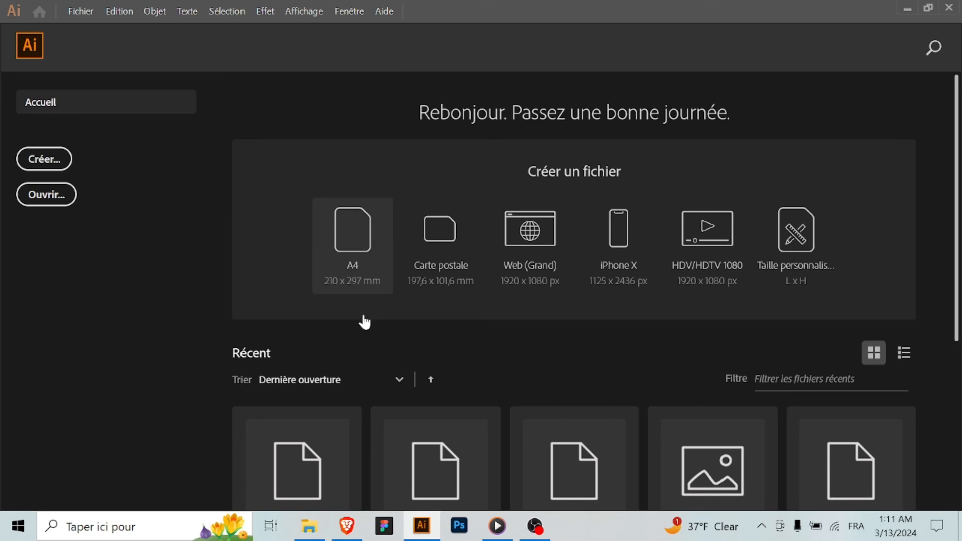
pyautogui.moveTo(339, 290)
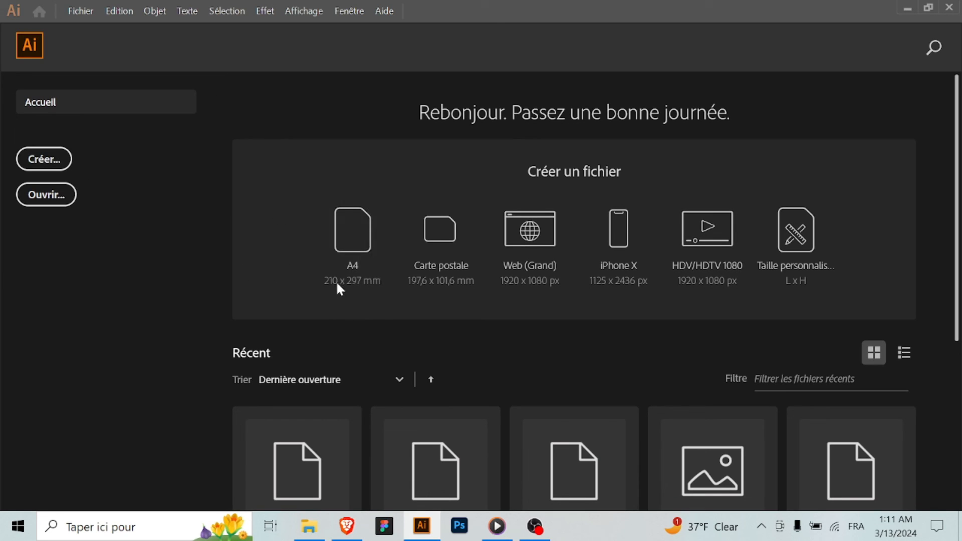
pyautogui.click(352, 233)
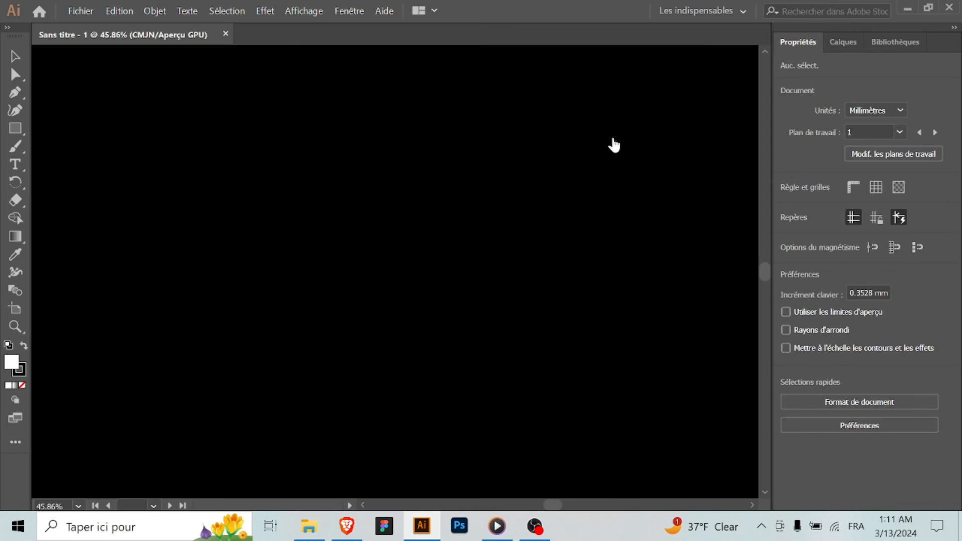
pyautogui.click(345, 526)
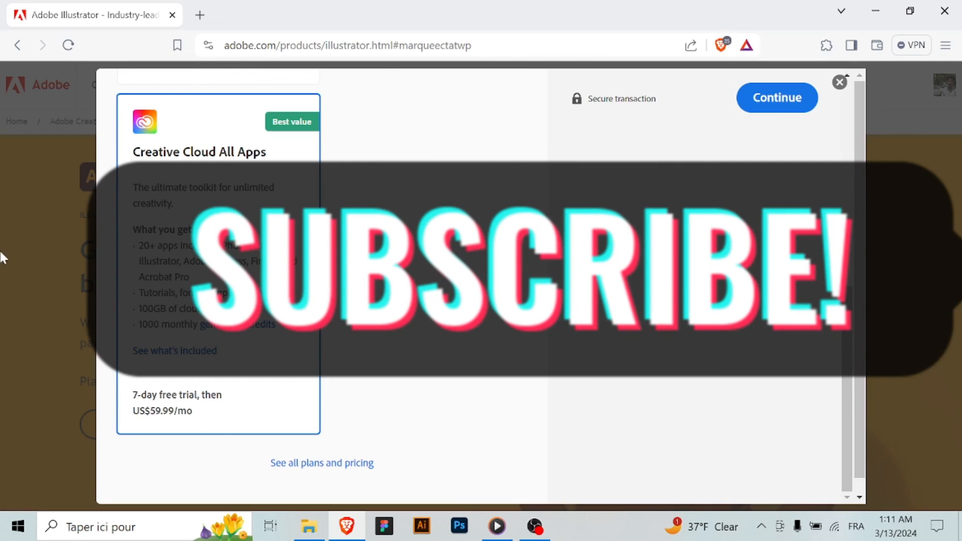